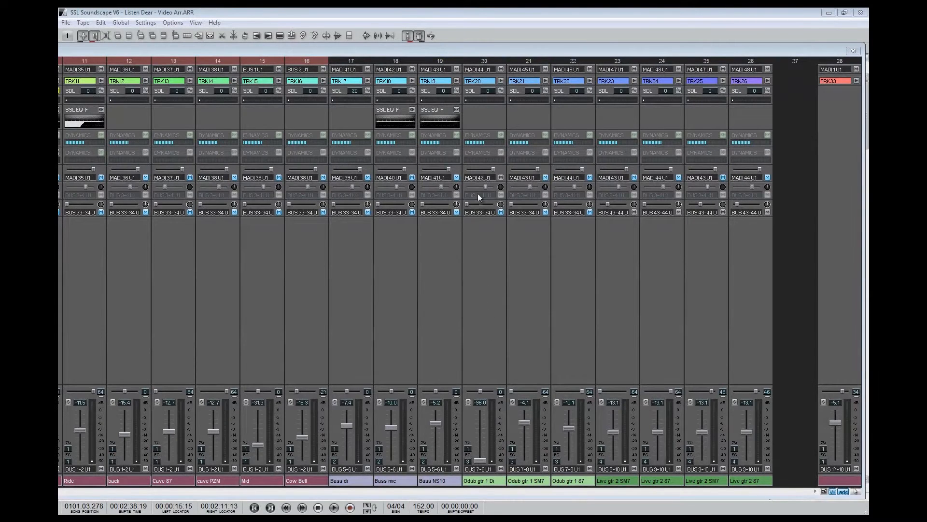
Bring up the SSL EQ-Filters plugin window from the insert slot on mixer column 19
{"action": "double_click", "coordinate": [438, 110]}
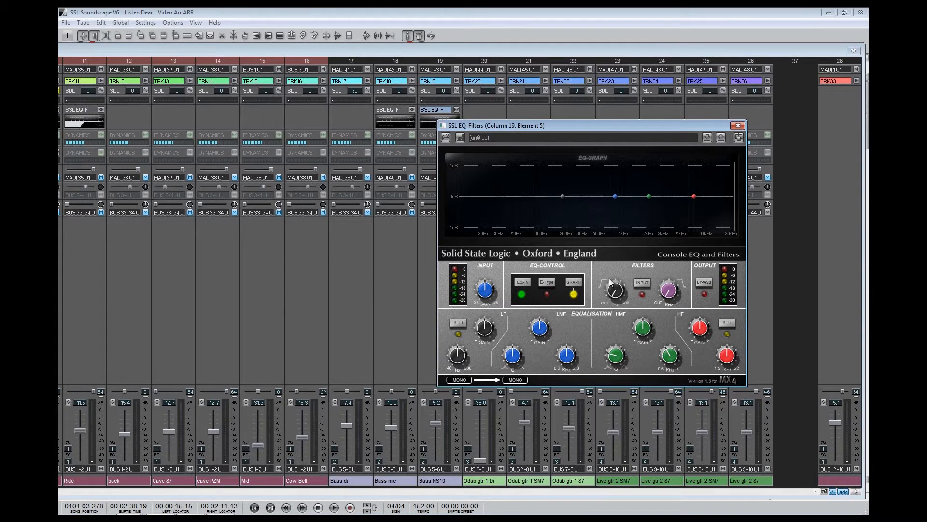
{"action": "left_click", "coordinate": [721, 137]}
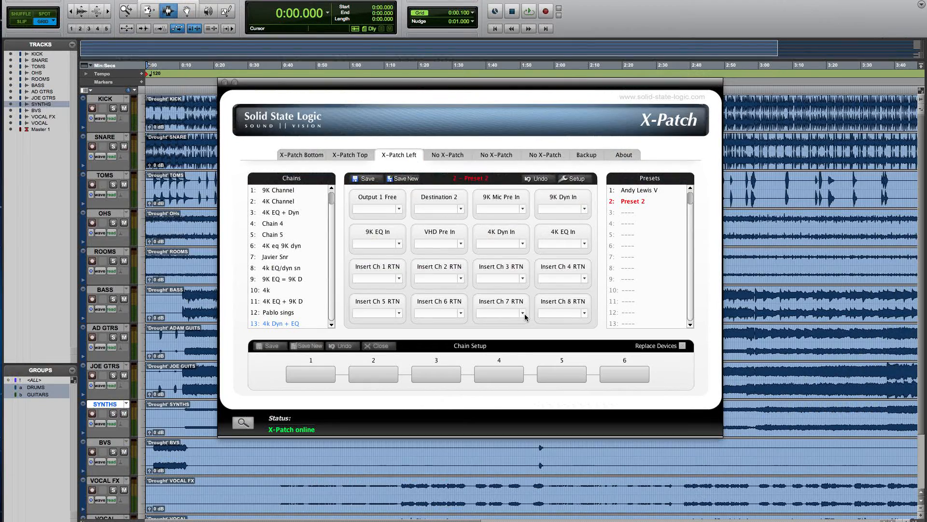
Show the routable sources list for the Insert Ch 7 RTN destination
{"action": "left_click", "coordinate": [502, 312]}
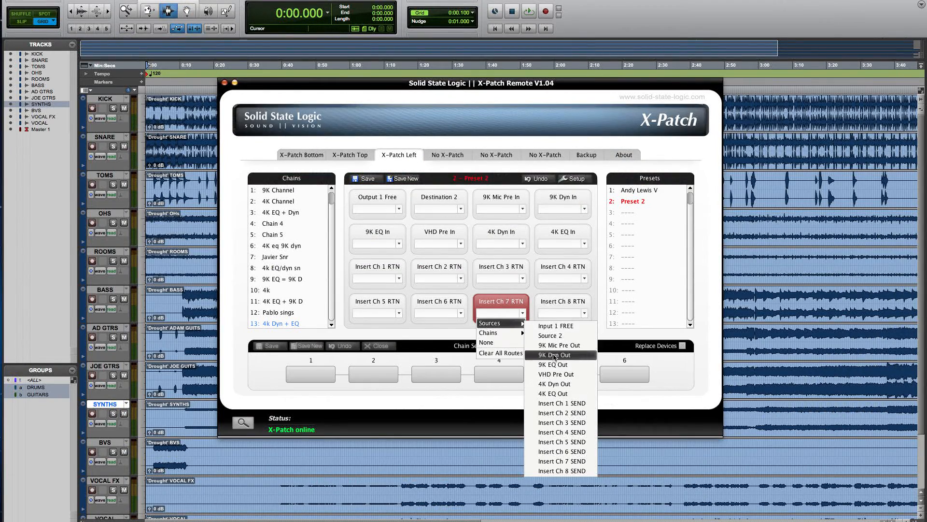